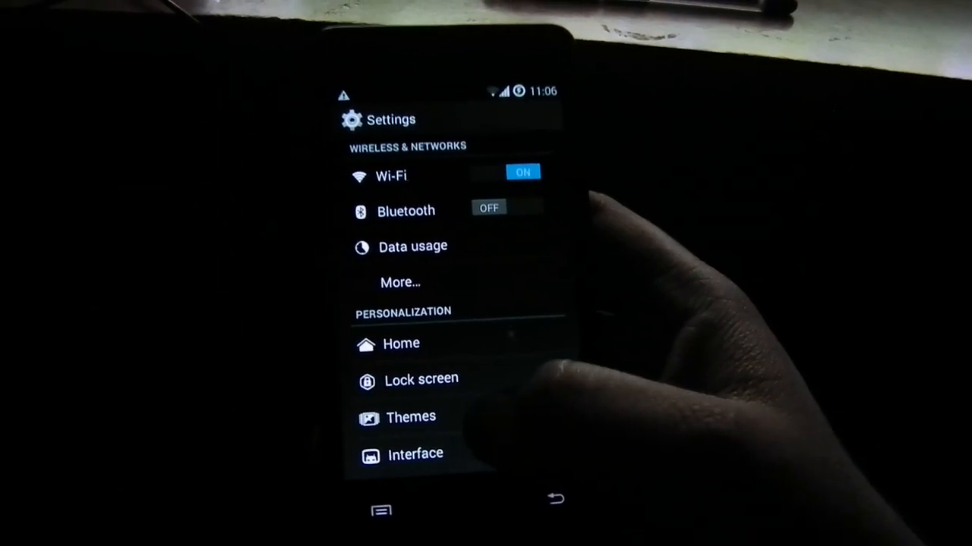
Scroll About phone to read model GT-I9100 and Android version 4.4.2
scroll(down, 3)
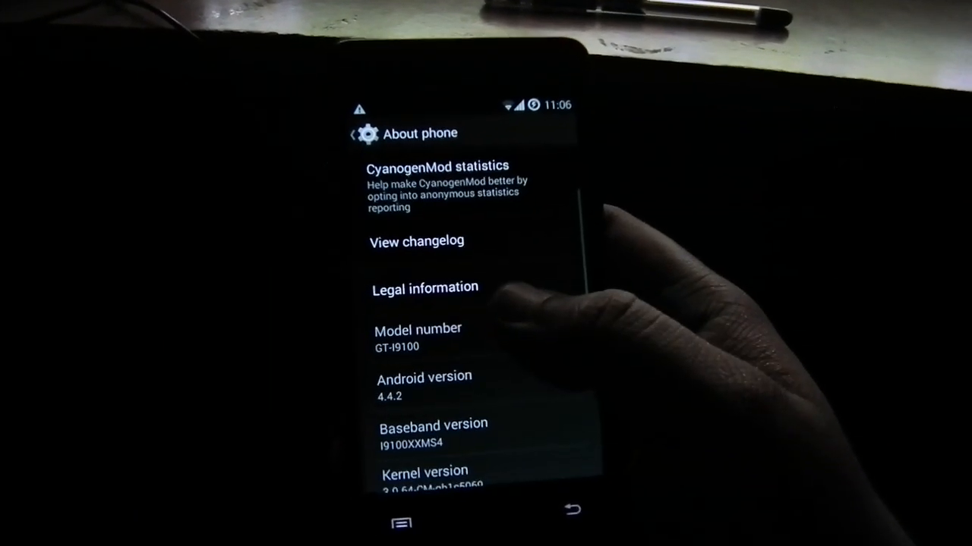
scroll(down, 3)
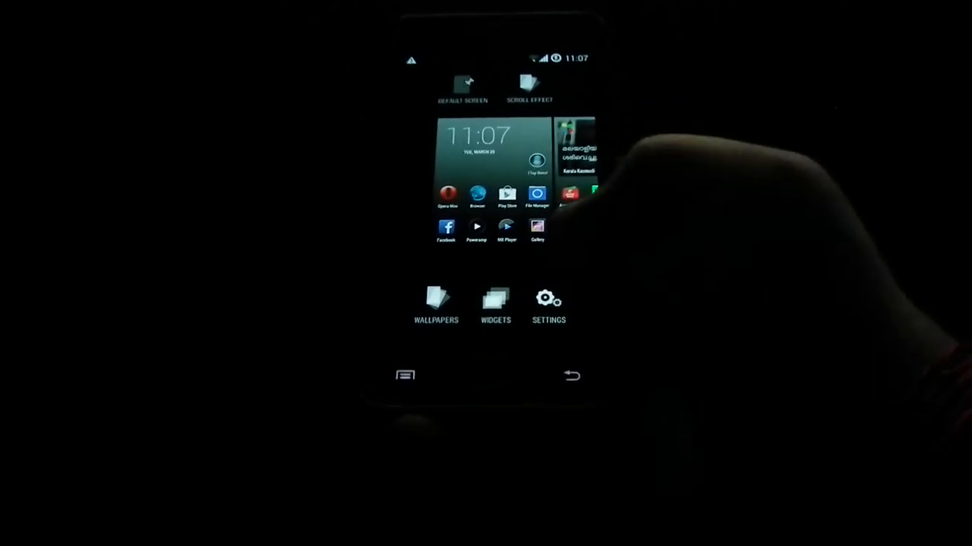
Enter Settings from the home screen overview and go to Apps under Device
click(548, 304)
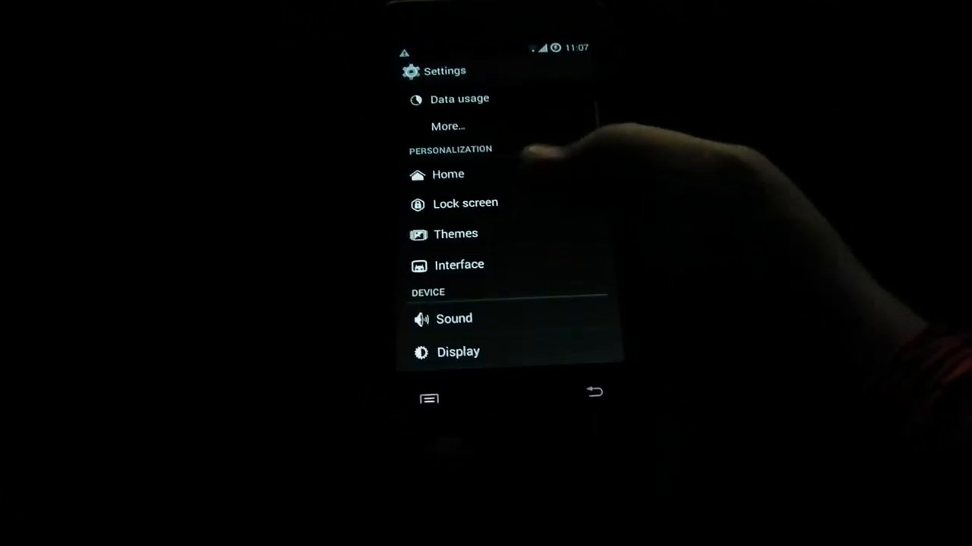
scroll(down, 3)
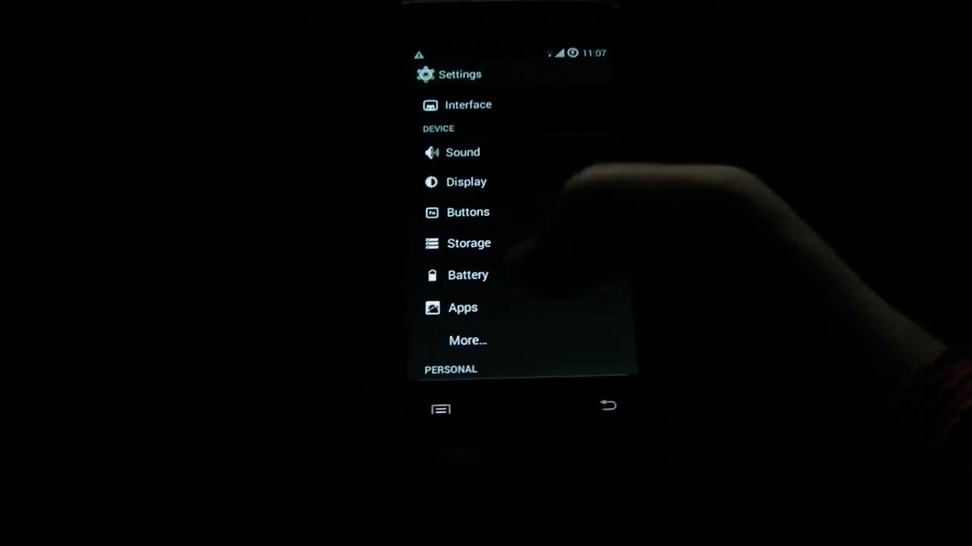
click(463, 307)
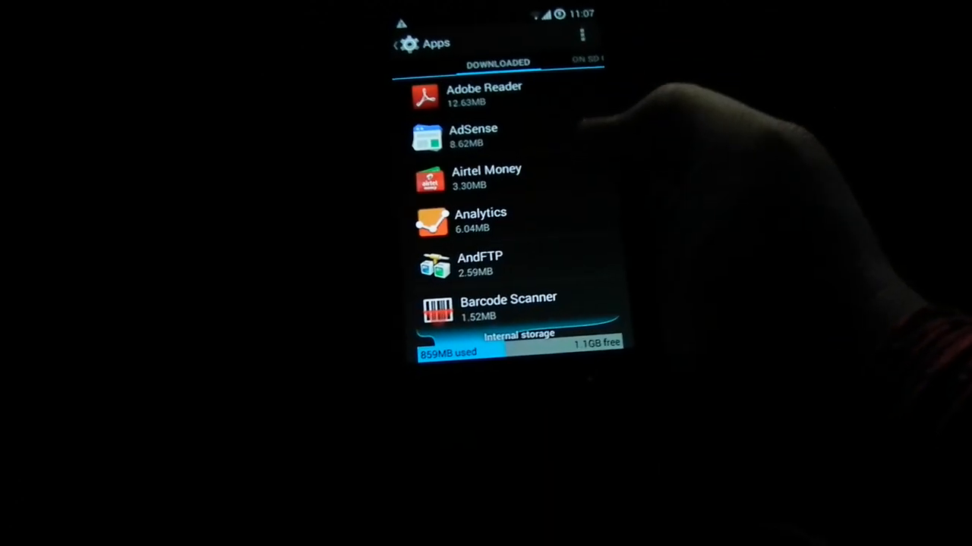
Browse the On SD card and Running app lists, showing 507MB RAM used and 284MB free
click(586, 60)
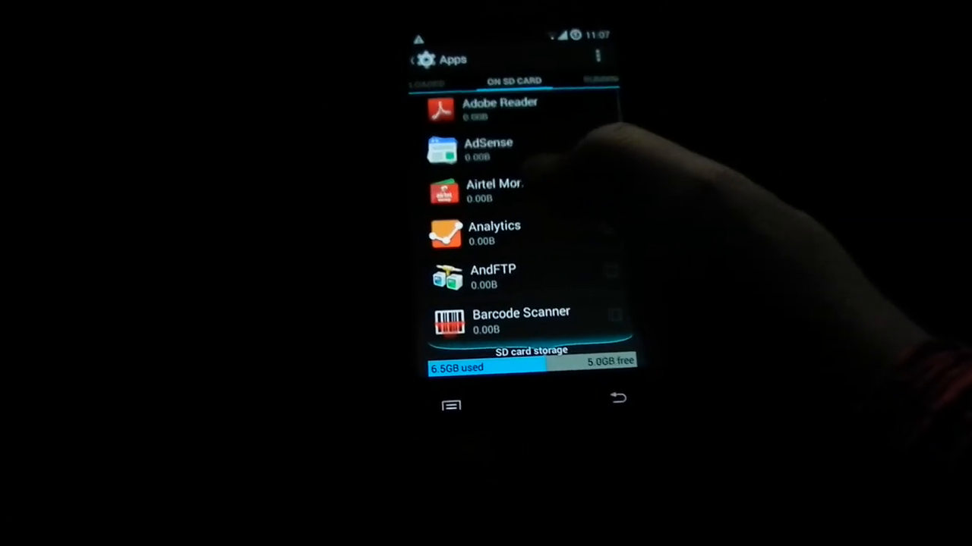
scroll(up, 3)
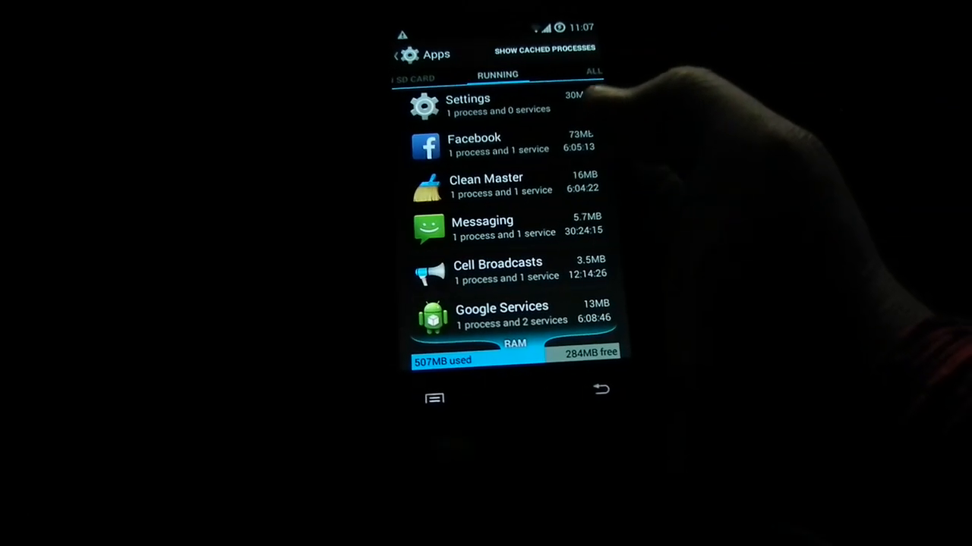
scroll(down, 3)
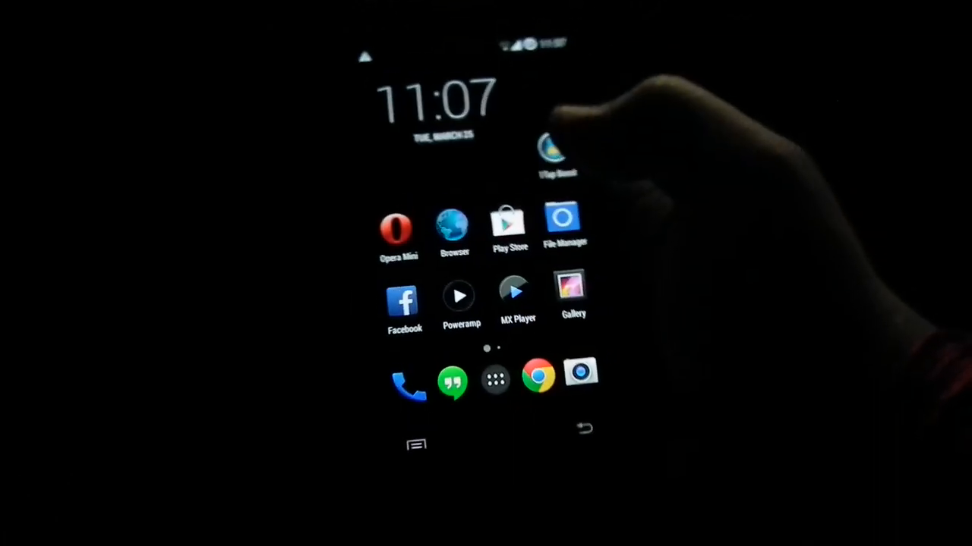
Launch the Settings app from the home screen
click(552, 154)
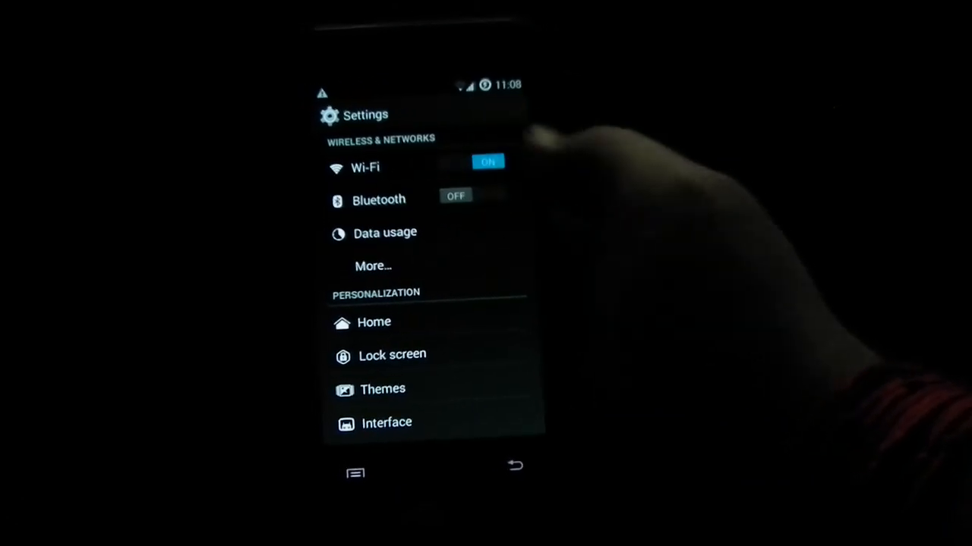
Review About phone's CPU, 791 MB memory, build date and build number details
scroll(up, 3)
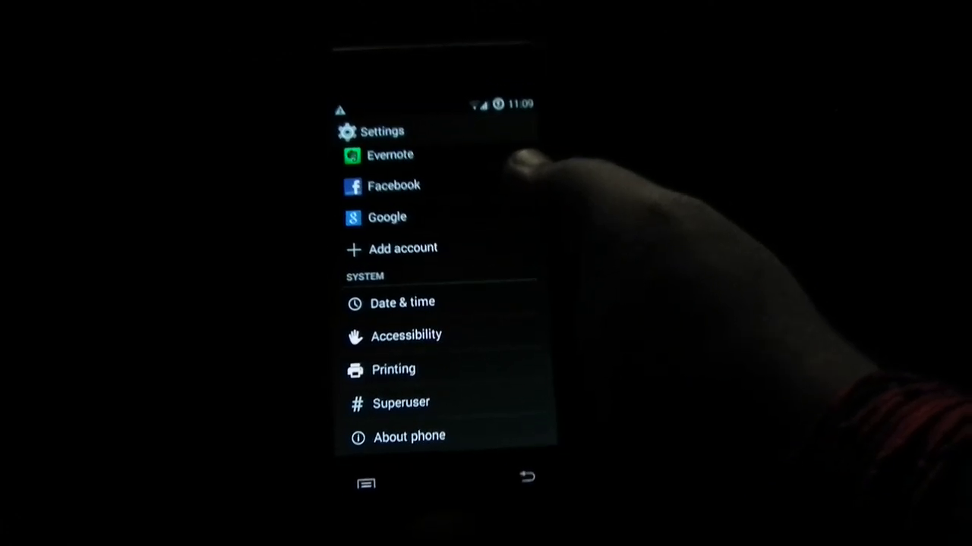
click(410, 437)
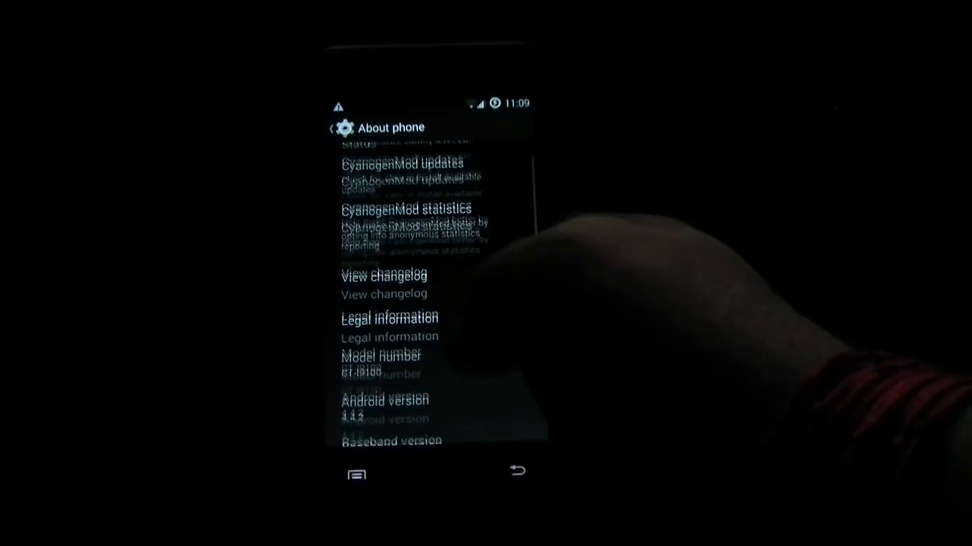
scroll(up, 3)
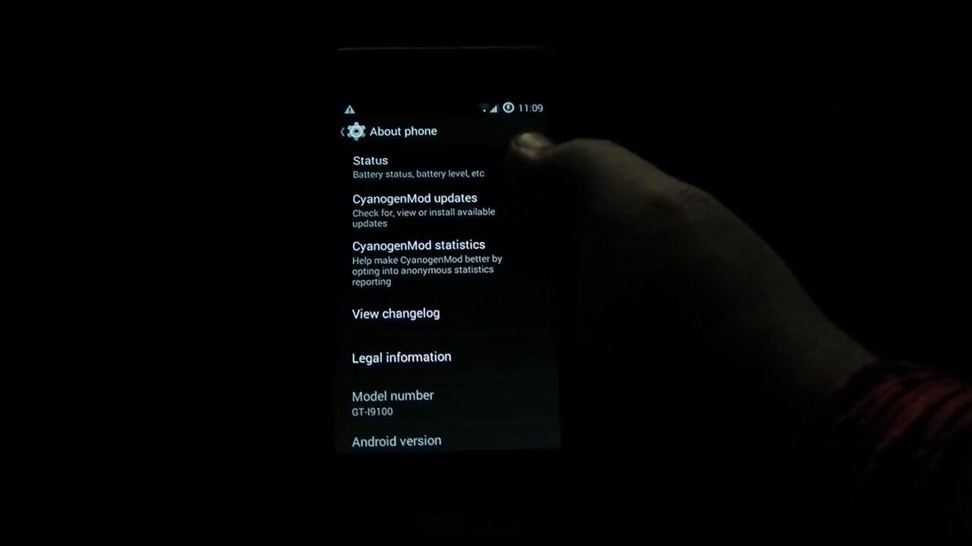
scroll(down, 3)
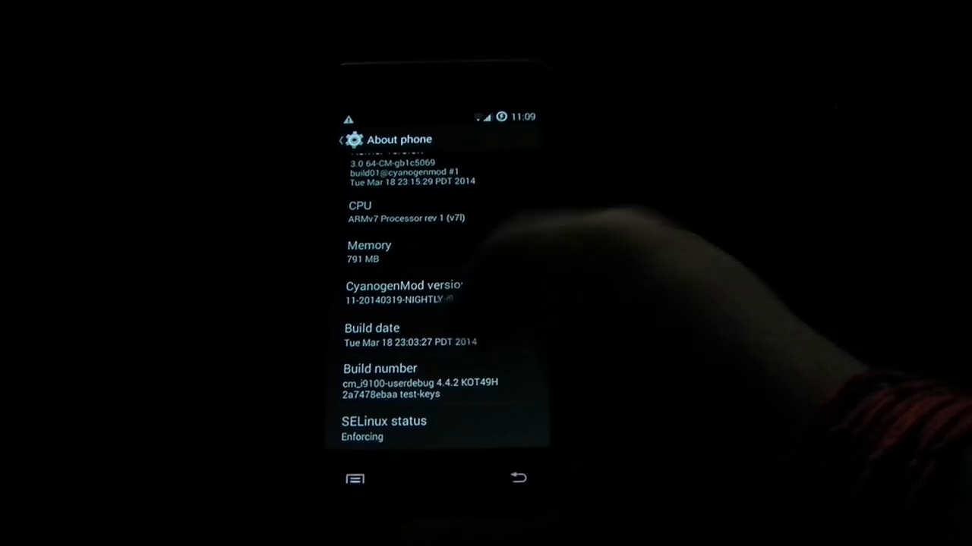
scroll(up, 3)
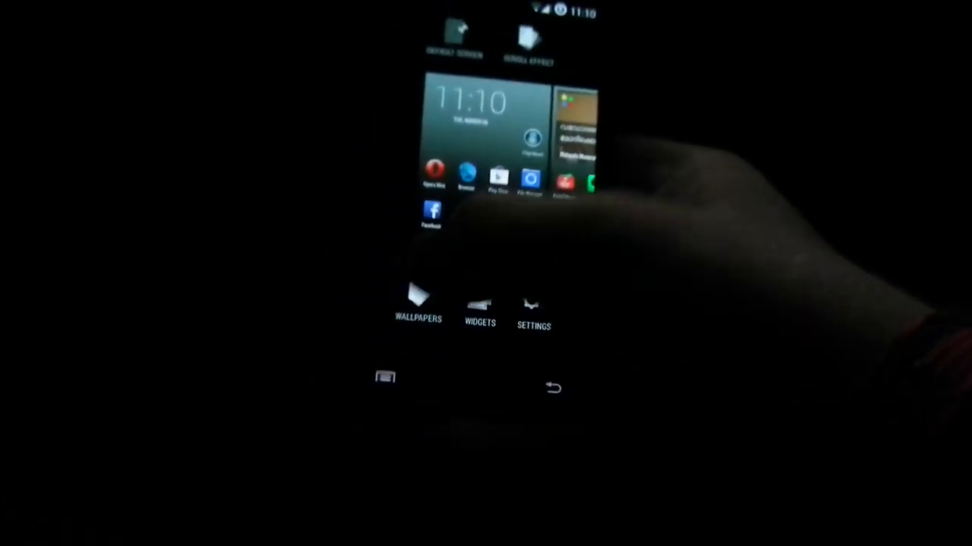
Choose Settings from the home screen overview
click(418, 307)
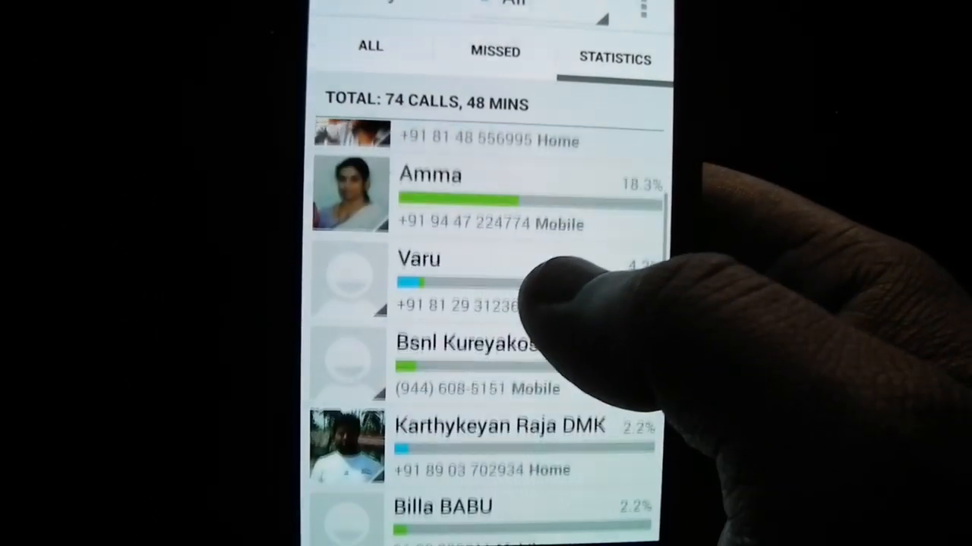
Scroll the call Statistics list, then enter an asterisk on the dialer keypad
scroll(up, 3)
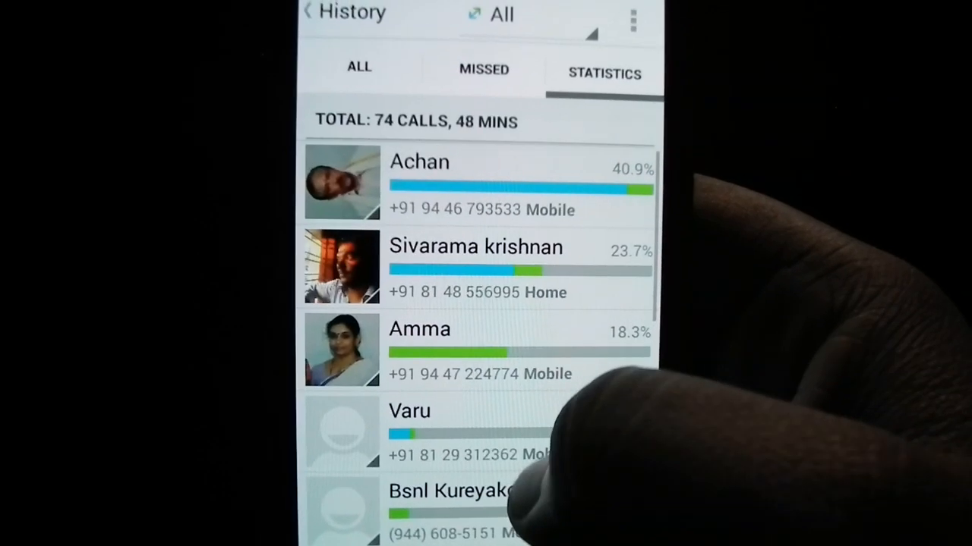
scroll(down, 3)
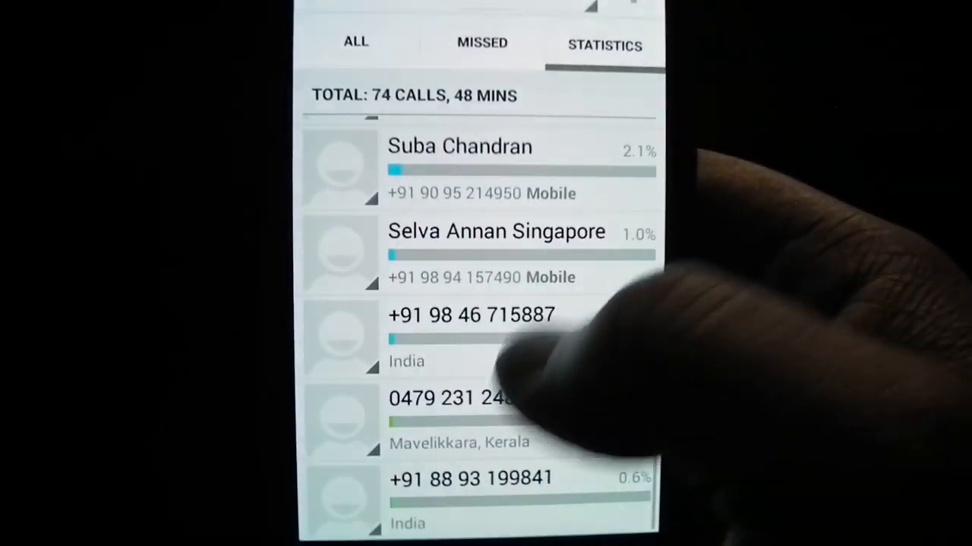
scroll(up, 3)
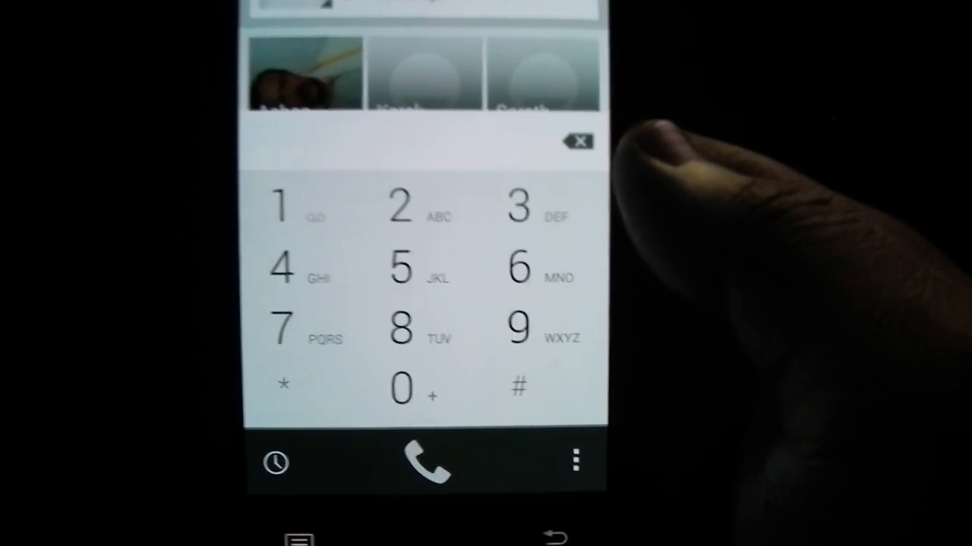
click(286, 383)
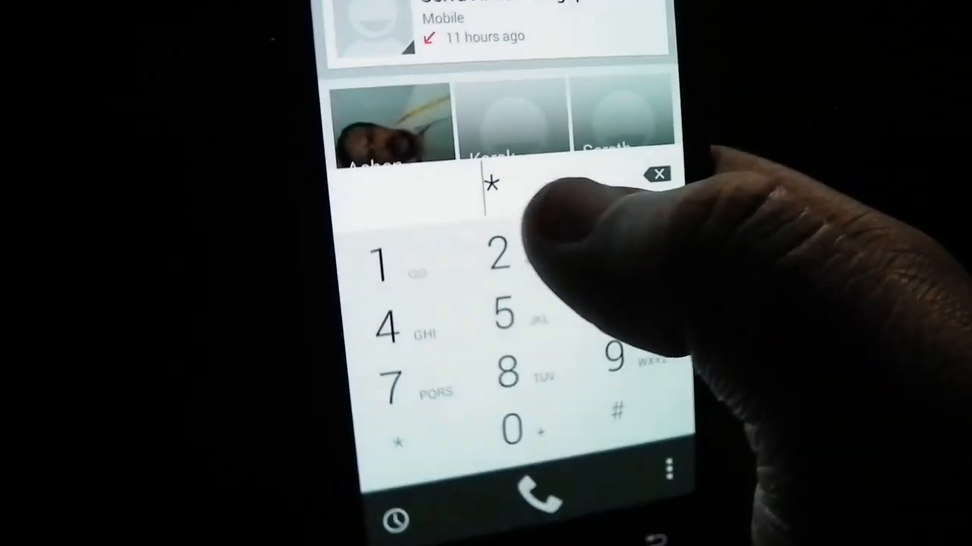